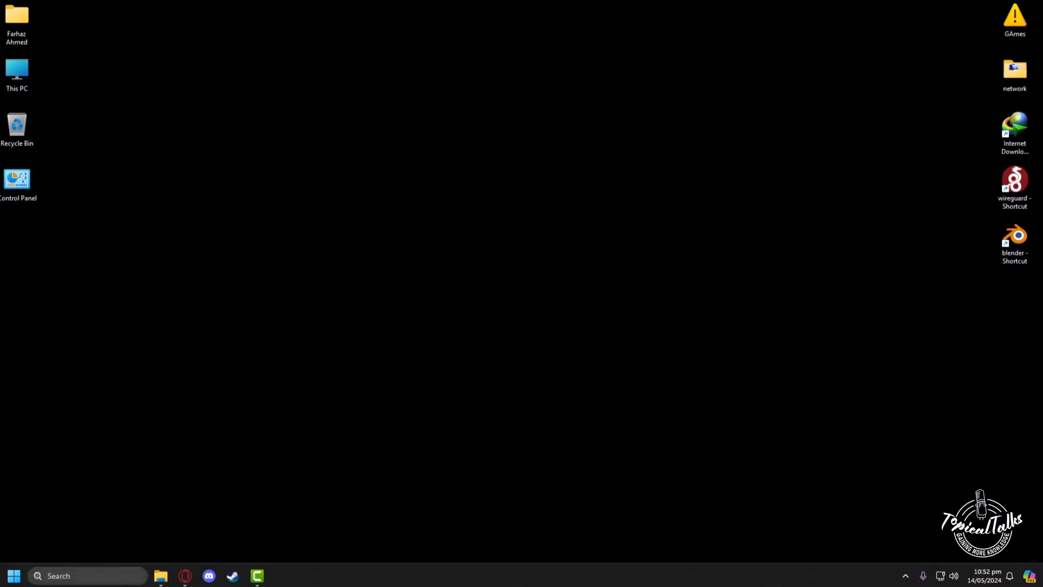
Step: Find Roblox Studio through Windows Start search and launch it
type("run")
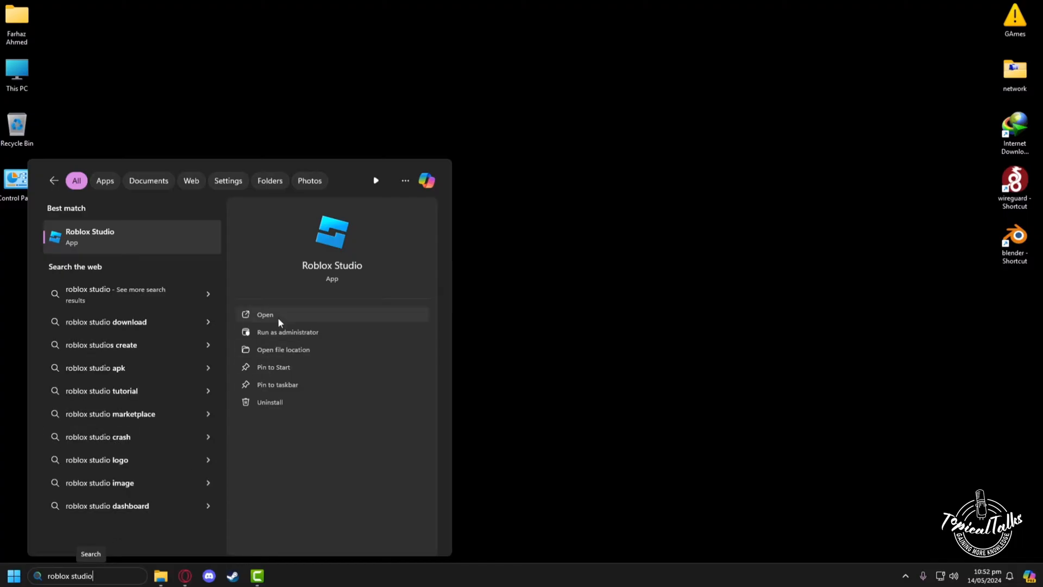
left_click(264, 314)
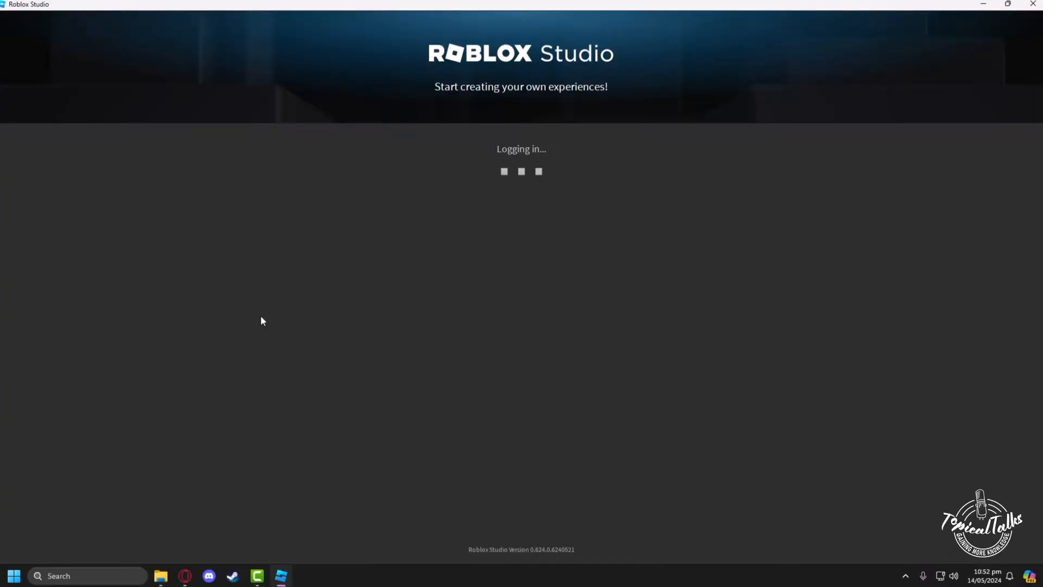
mouse_move(407, 278)
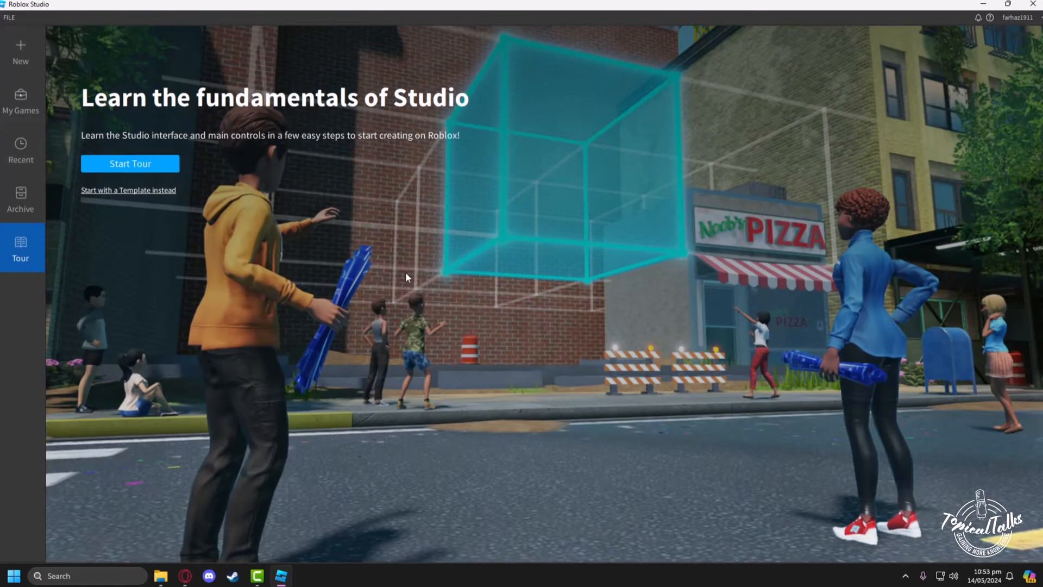
mouse_move(35, 59)
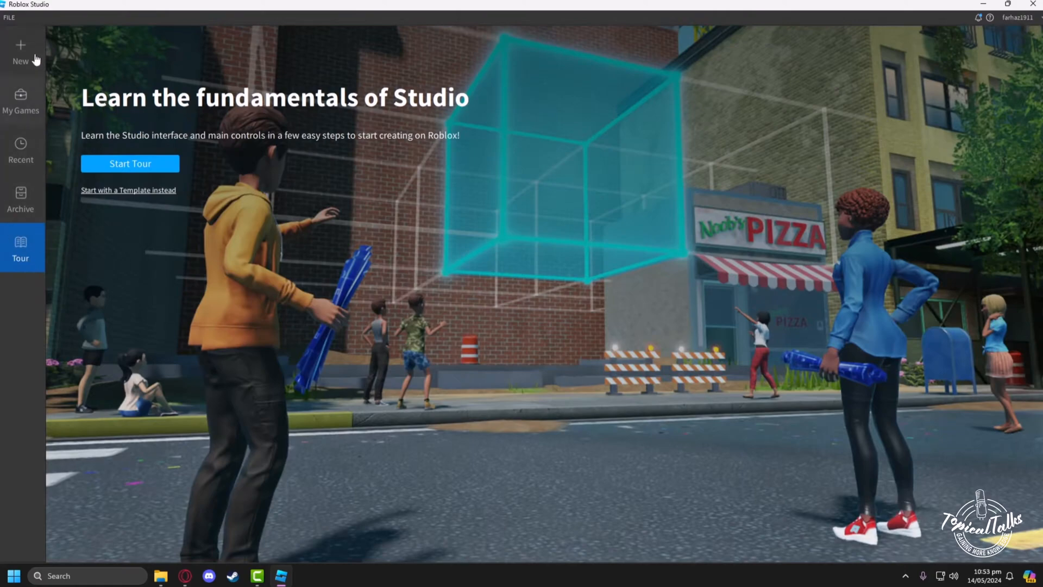
Step: Show My Games and start opening the krakens Game place
left_click(20, 101)
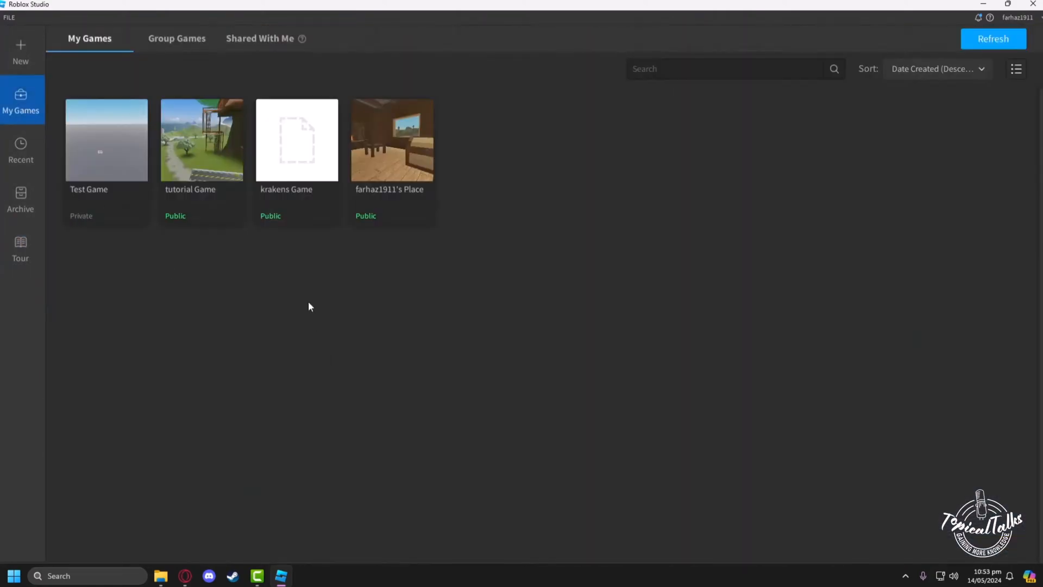
double_click(296, 140)
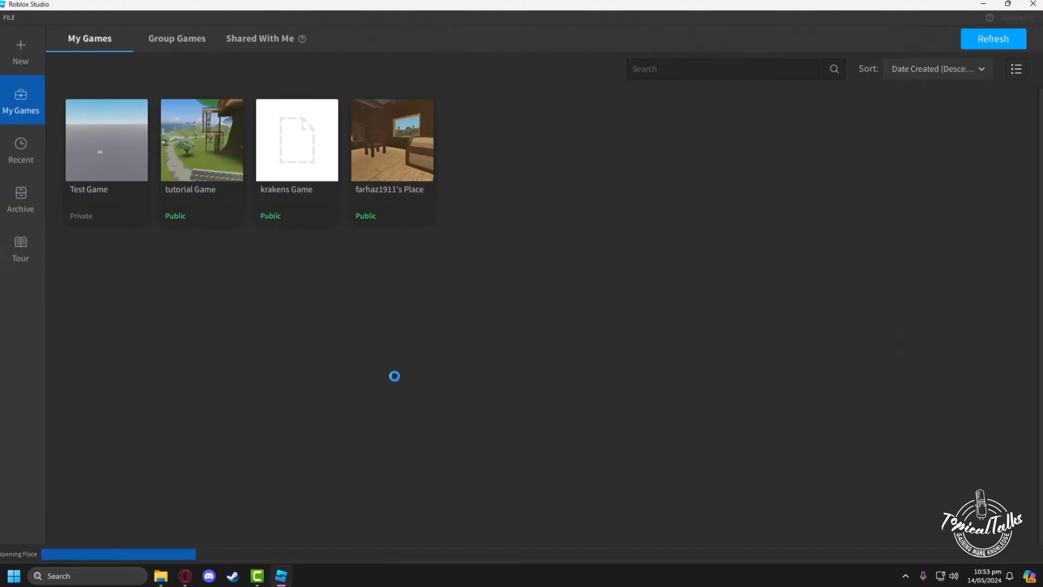
Step: Once krakens Game loads, select the character model and show the Avatar tools
double_click(296, 140)
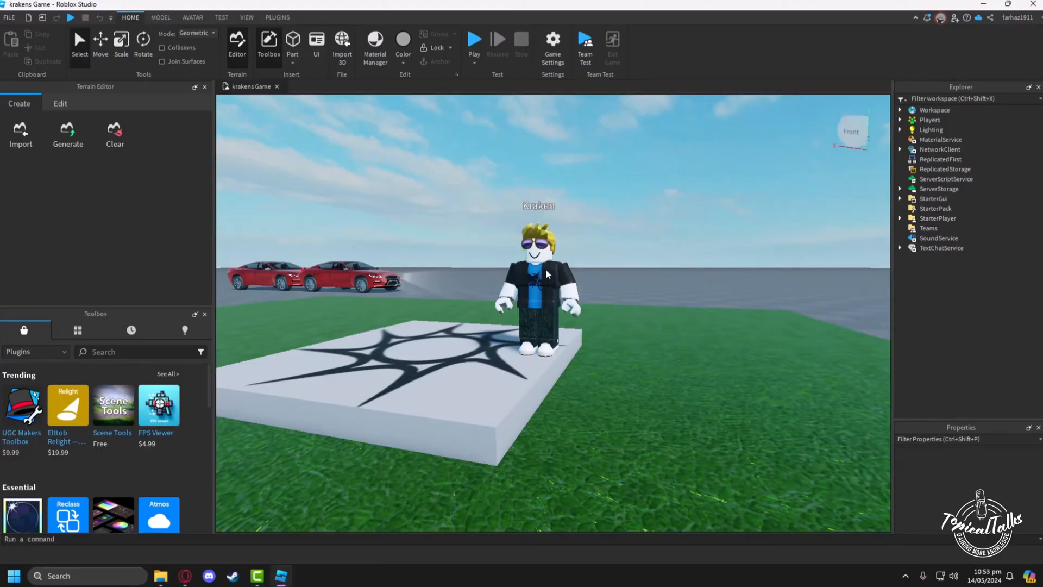
mouse_move(563, 306)
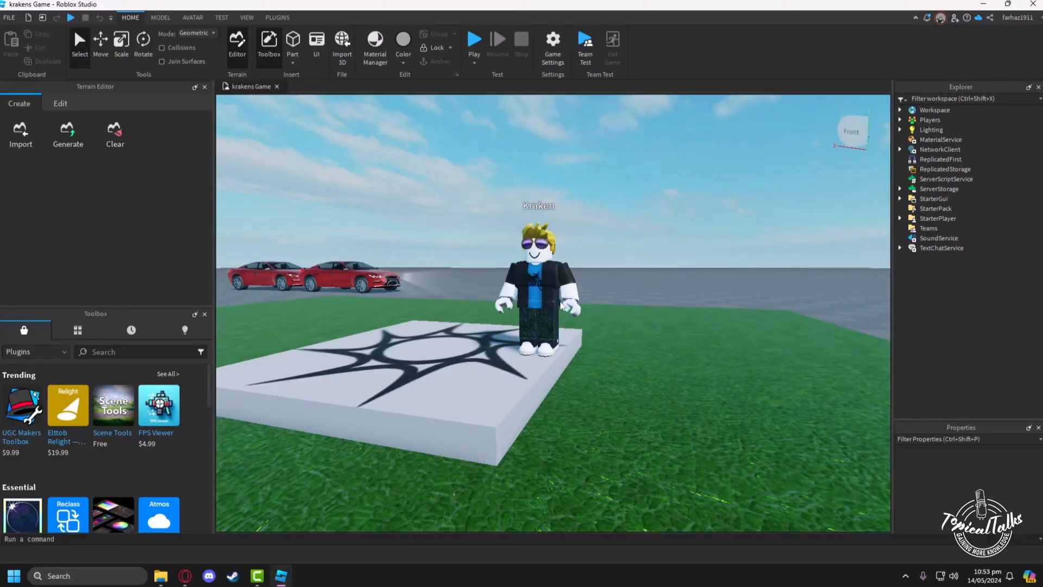
left_click(538, 293)
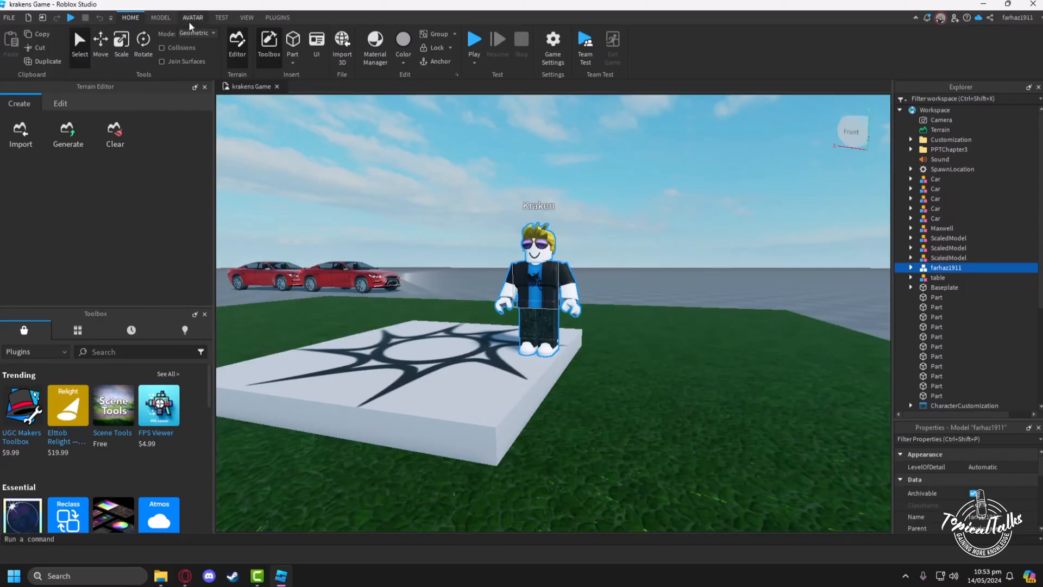
left_click(192, 17)
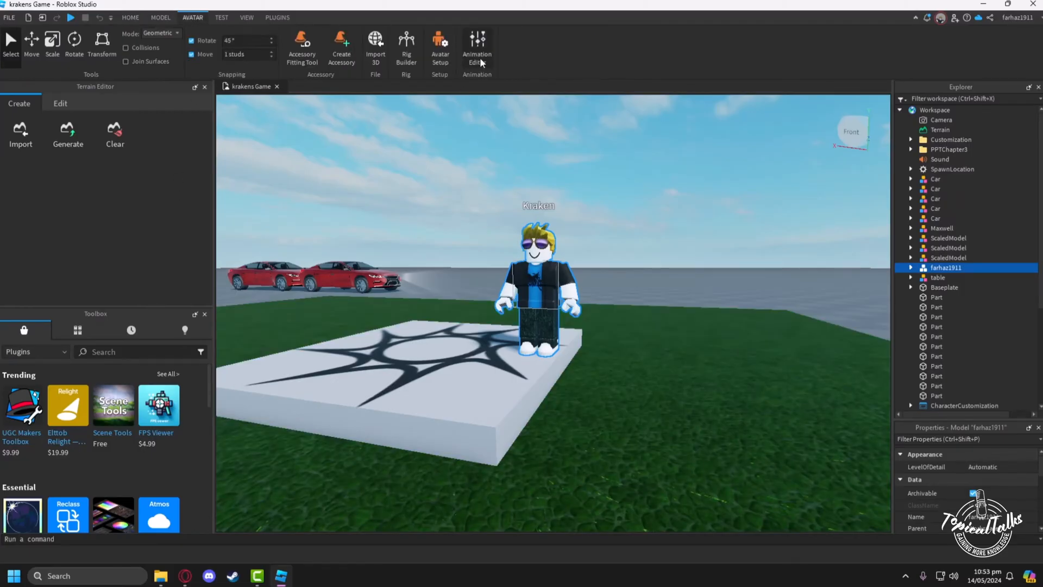
Step: Open the Animation Editor and create a new clip named 'test' for the rig
left_click(477, 47)
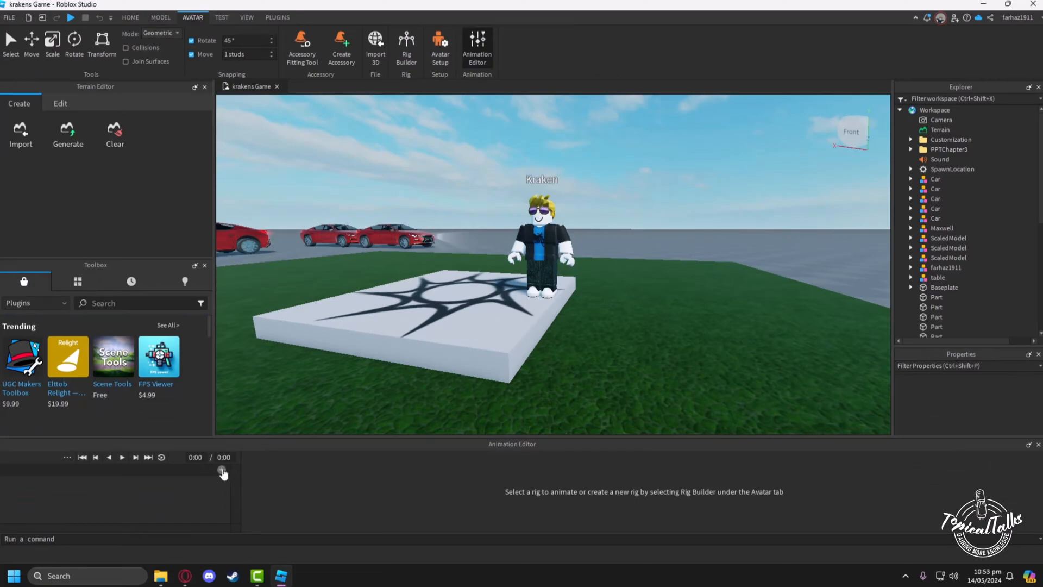
mouse_move(222, 473)
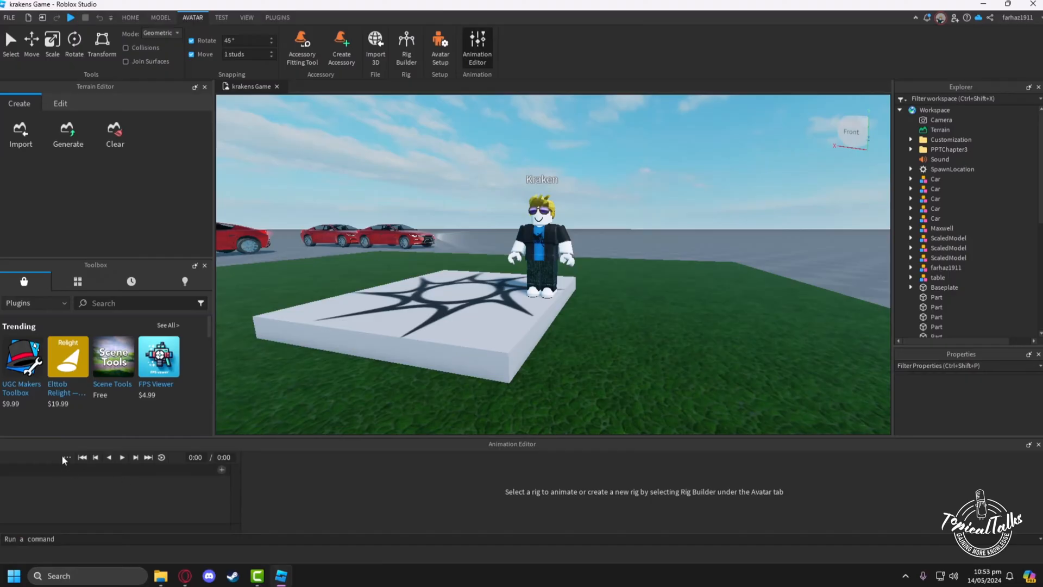
mouse_move(66, 460)
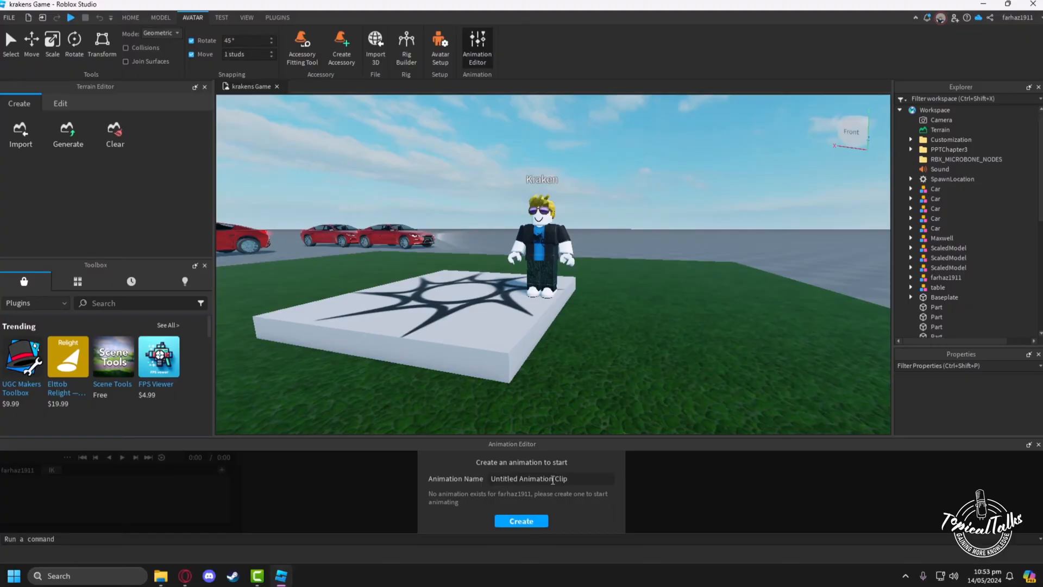
double_click(504, 478)
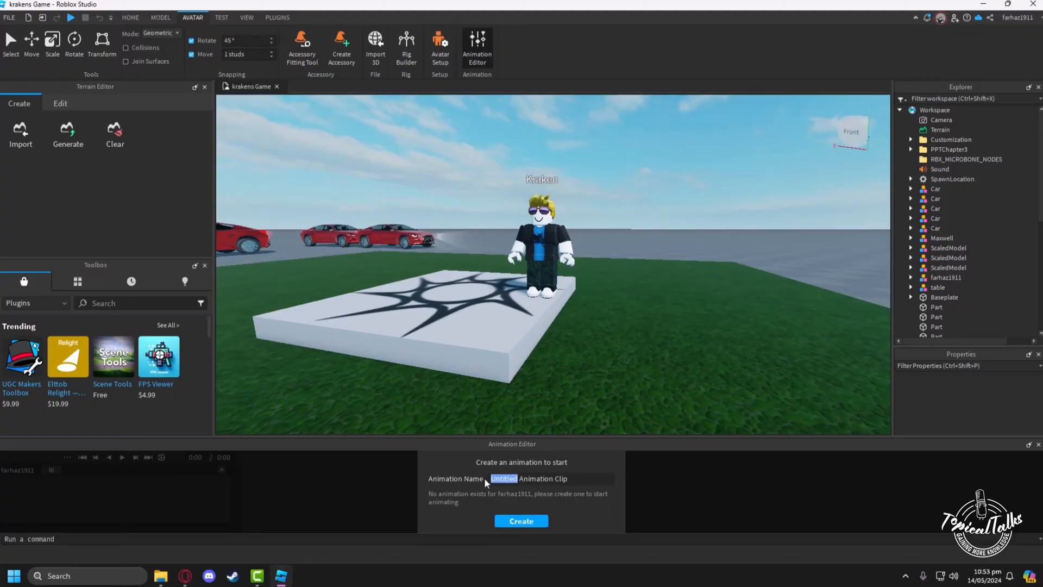
type("test")
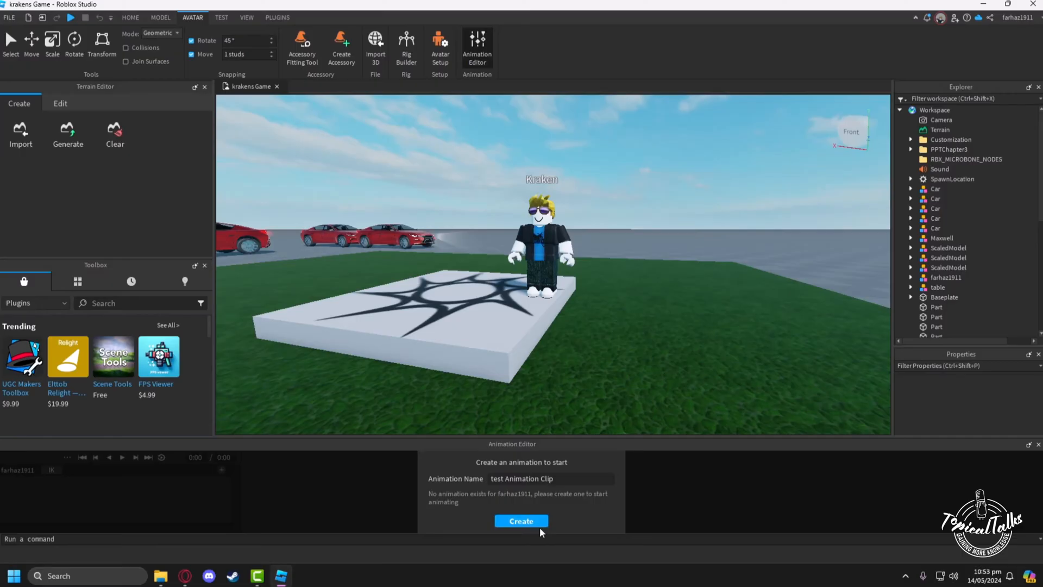
left_click(521, 521)
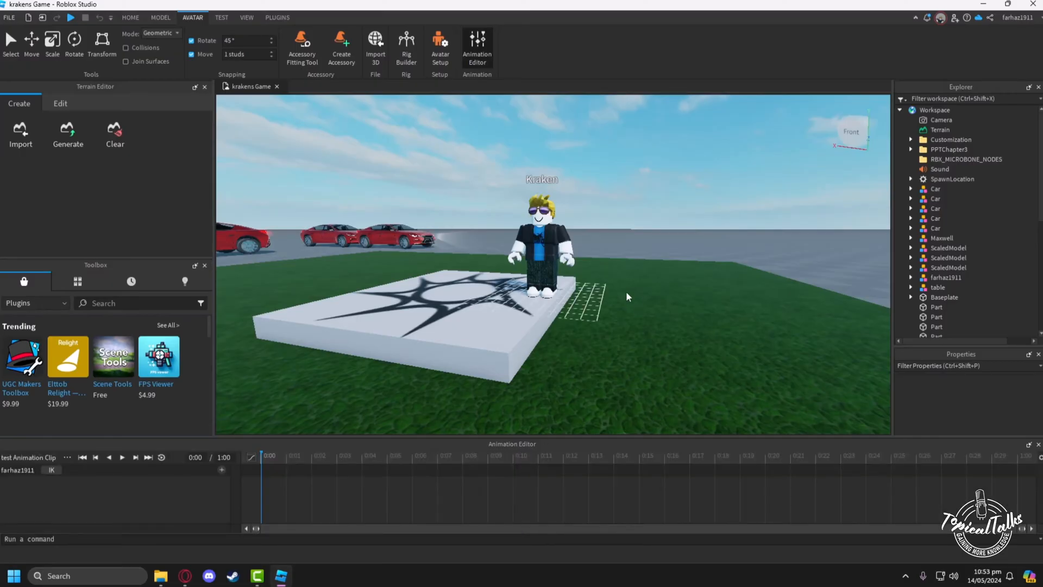
Step: Pose the rig's arms, legs and feet as keyframes from 0:00 to 0:06
left_click(542, 259)
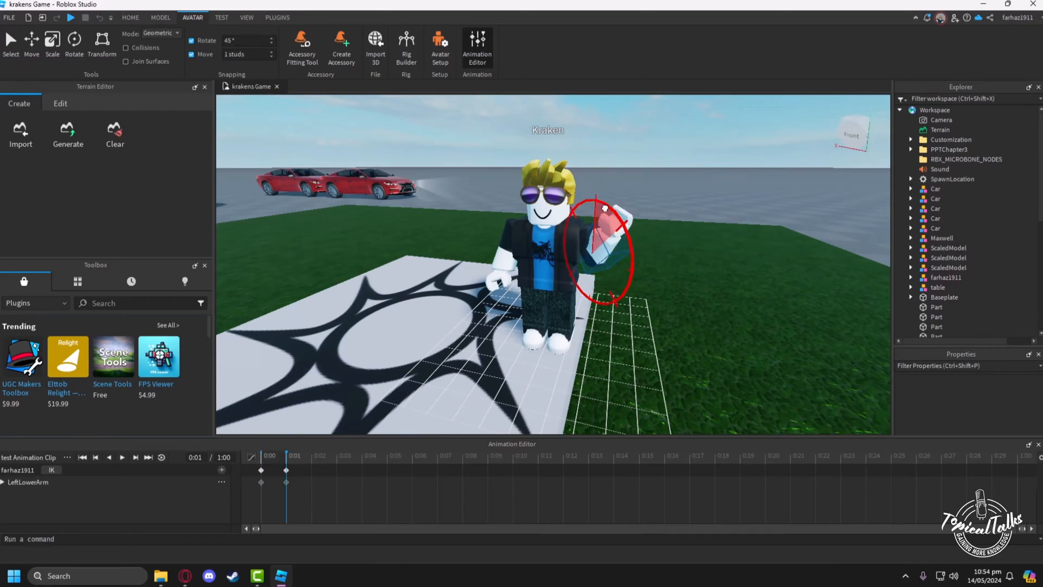
left_click(311, 469)
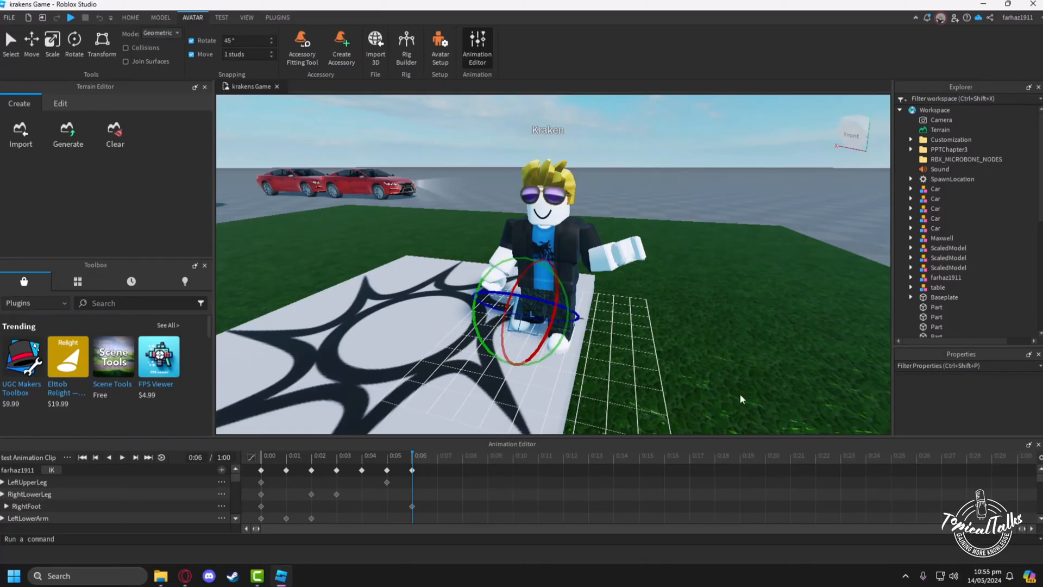
left_click(437, 456)
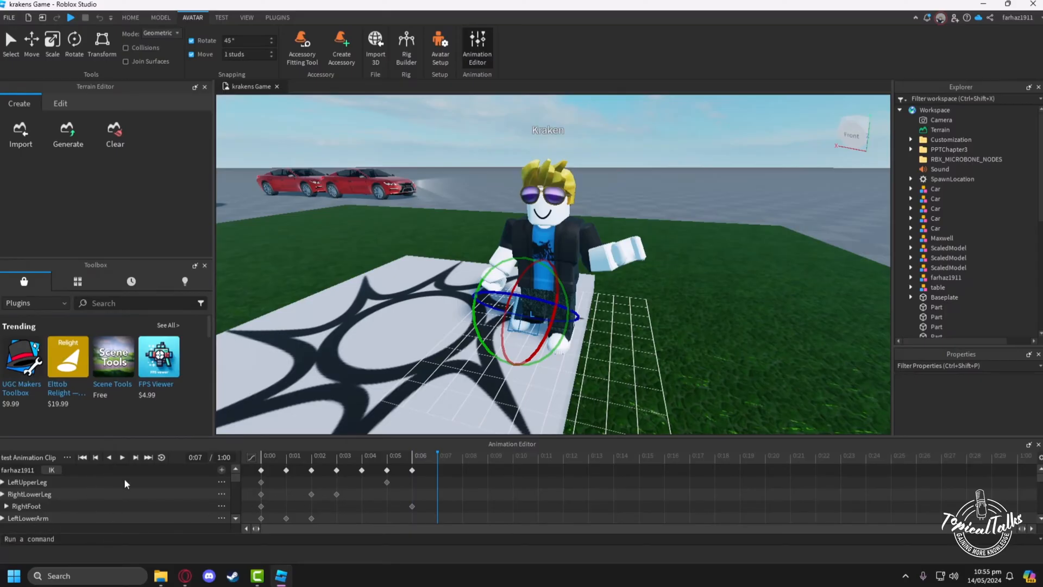
Step: Play, pause and replay the test clip preview, then bring up the clip's options
left_click(121, 457)
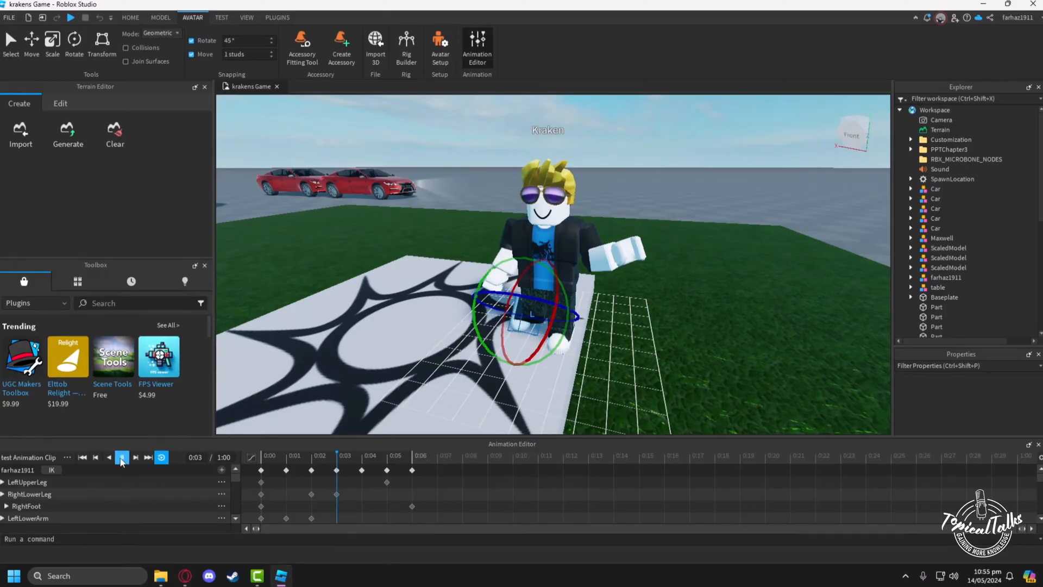
left_click(122, 457)
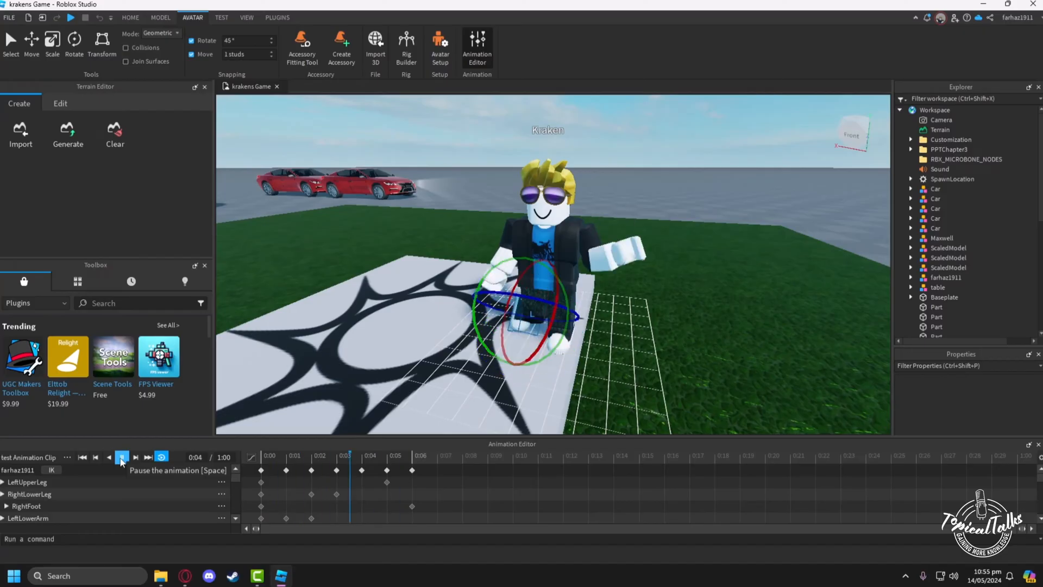
left_click(122, 457)
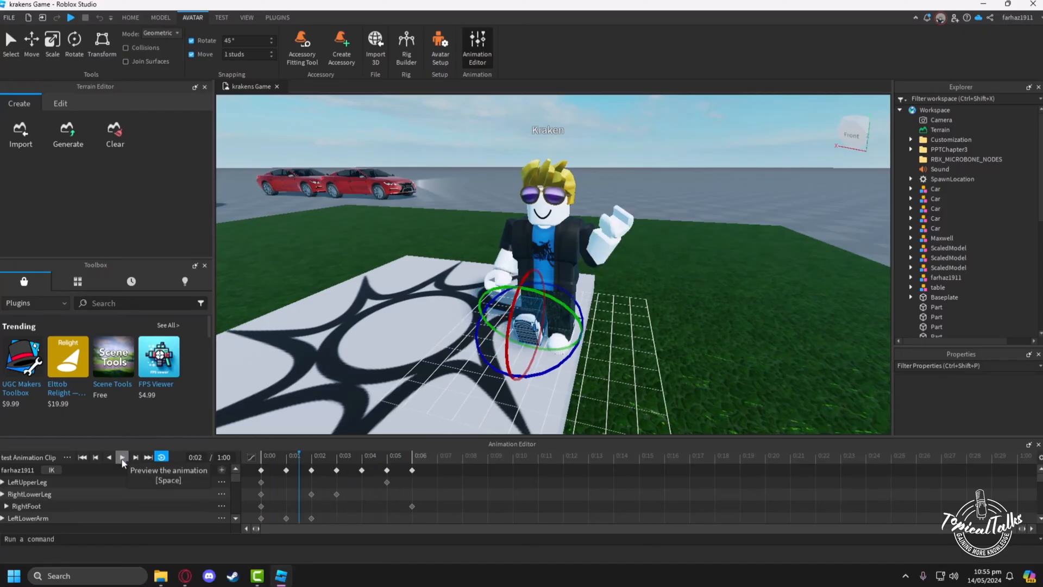
mouse_move(64, 466)
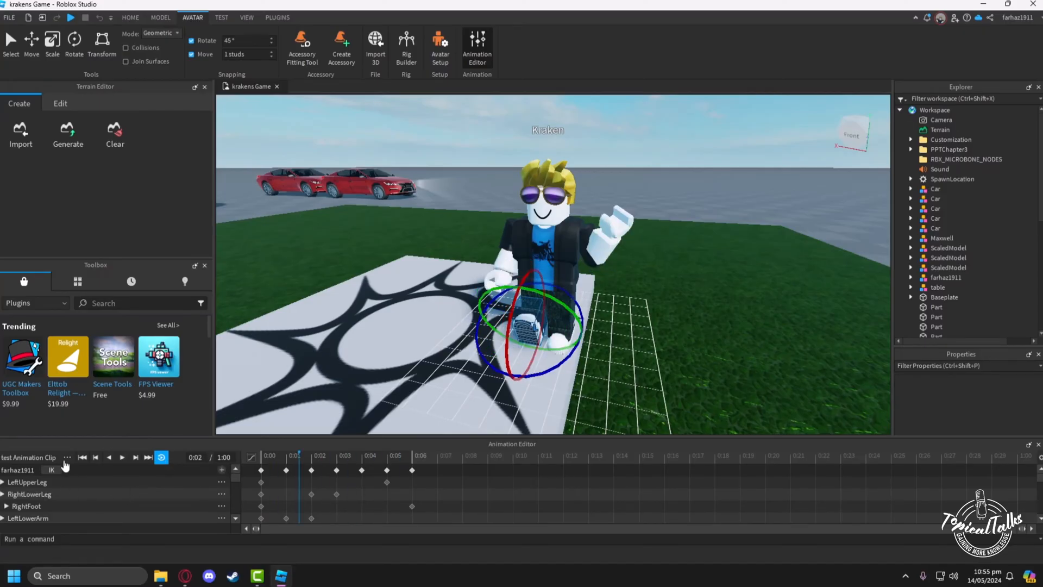
left_click(66, 457)
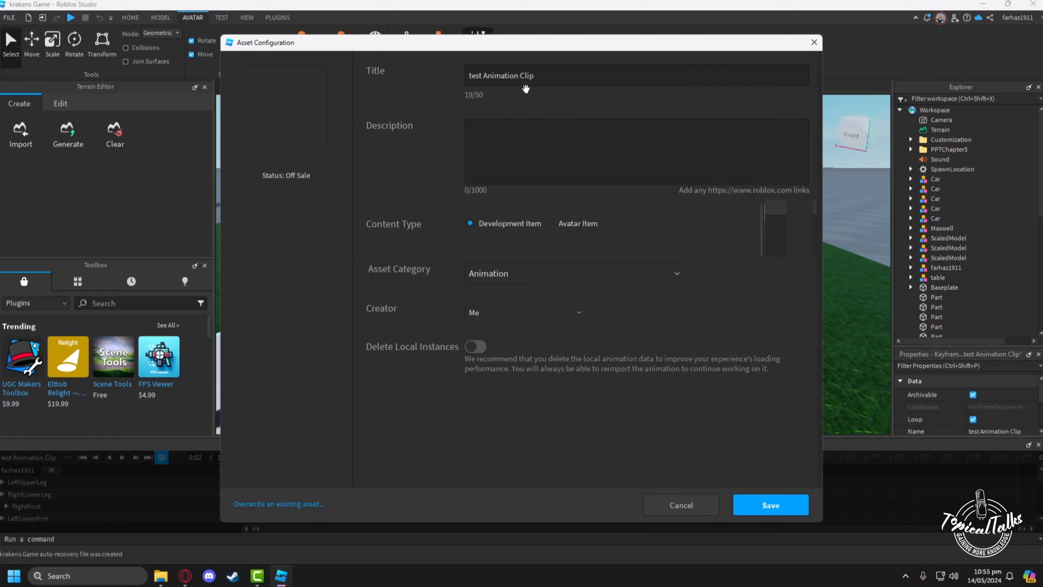
Step: Publish the clip with description 'this is a test animatin', deleting local instances
triple_click(519, 74)
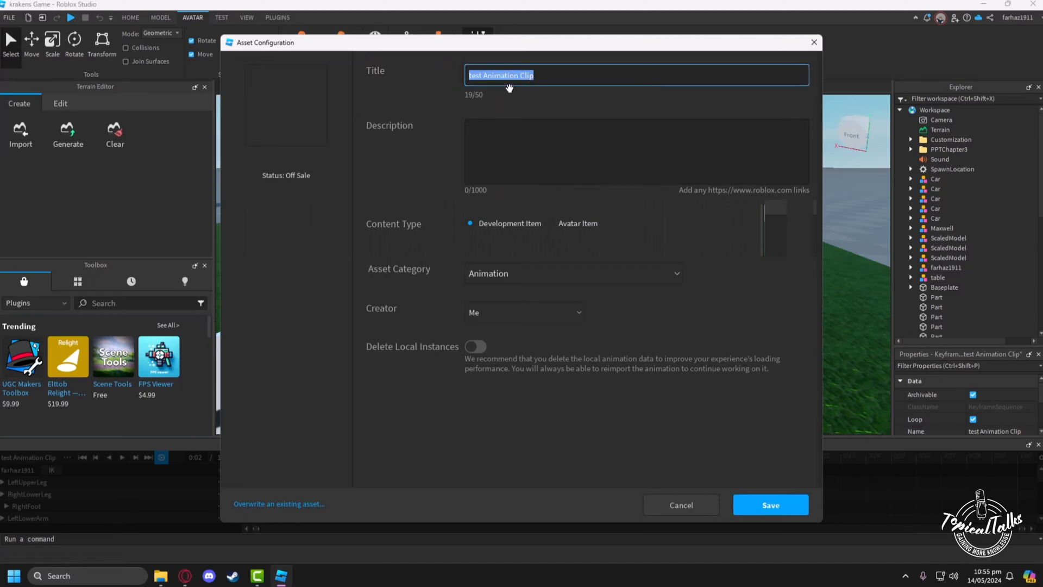
type("this")
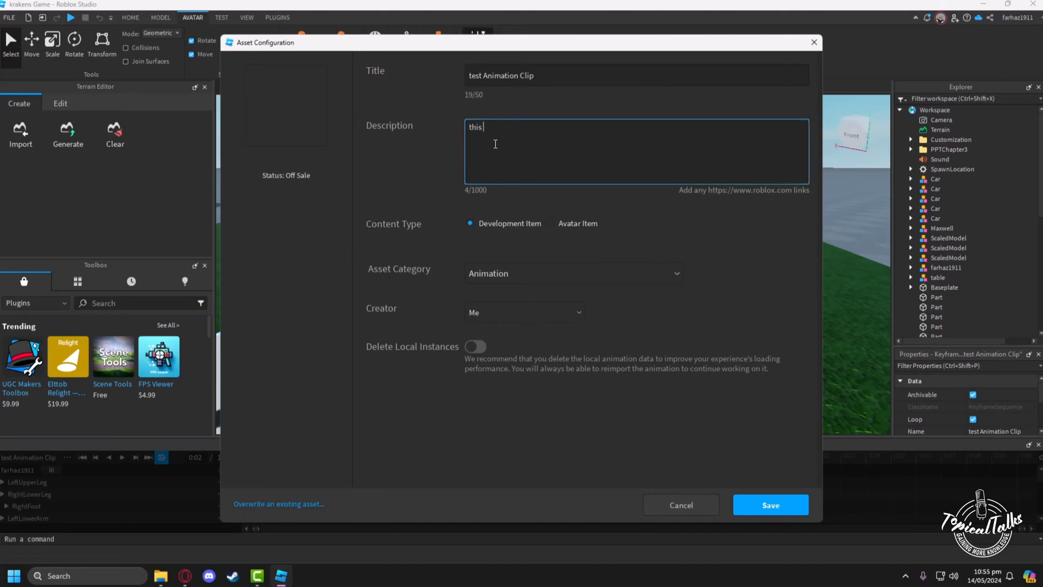
type("is a test")
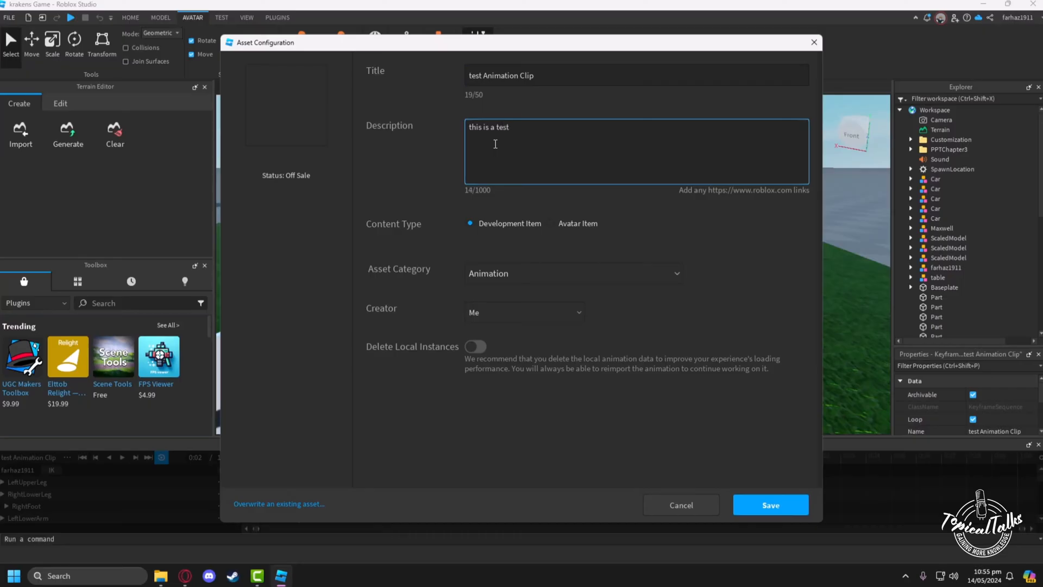
type("animatin")
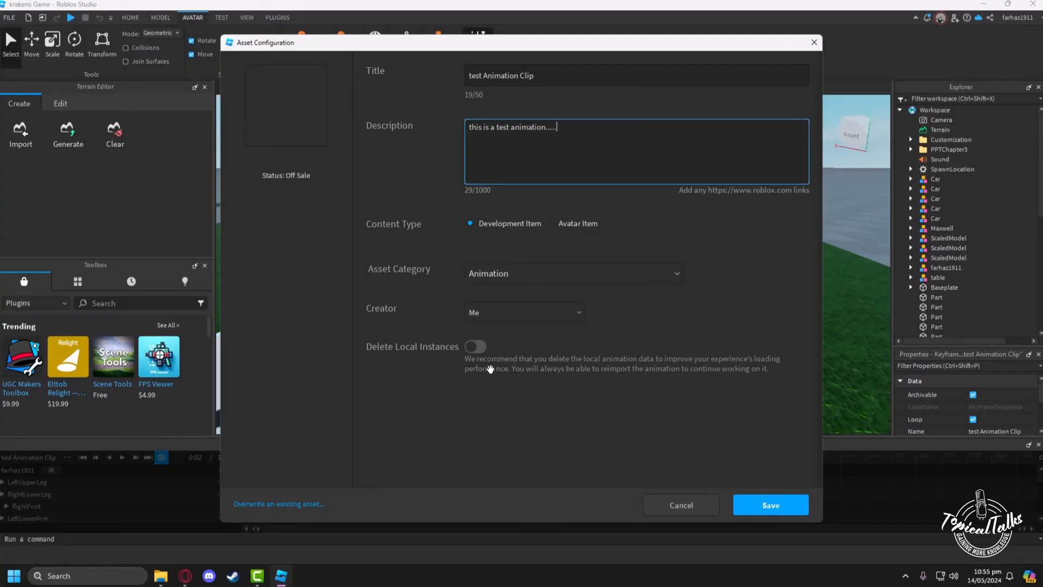
mouse_move(454, 356)
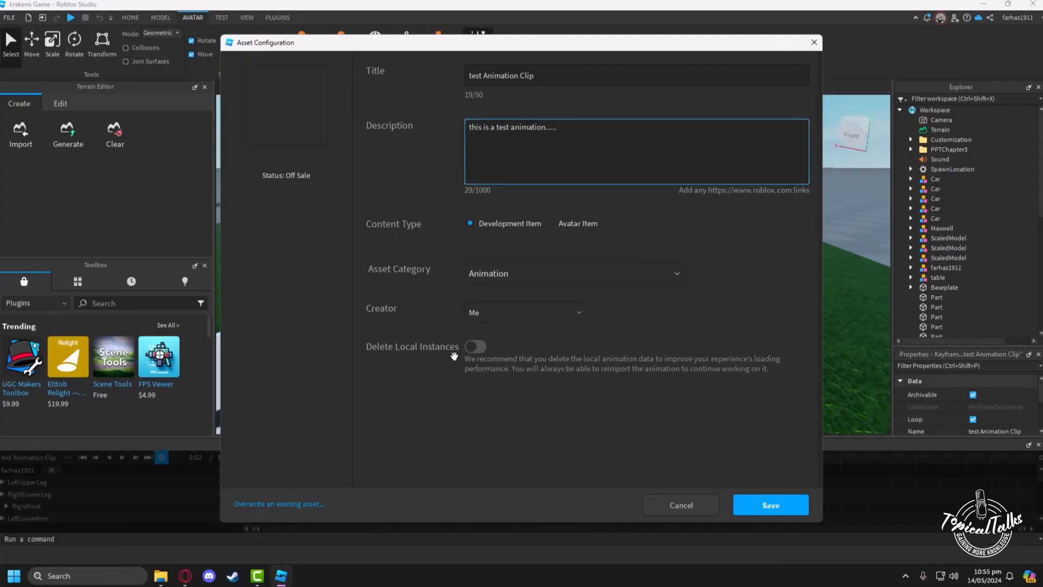
left_click(475, 346)
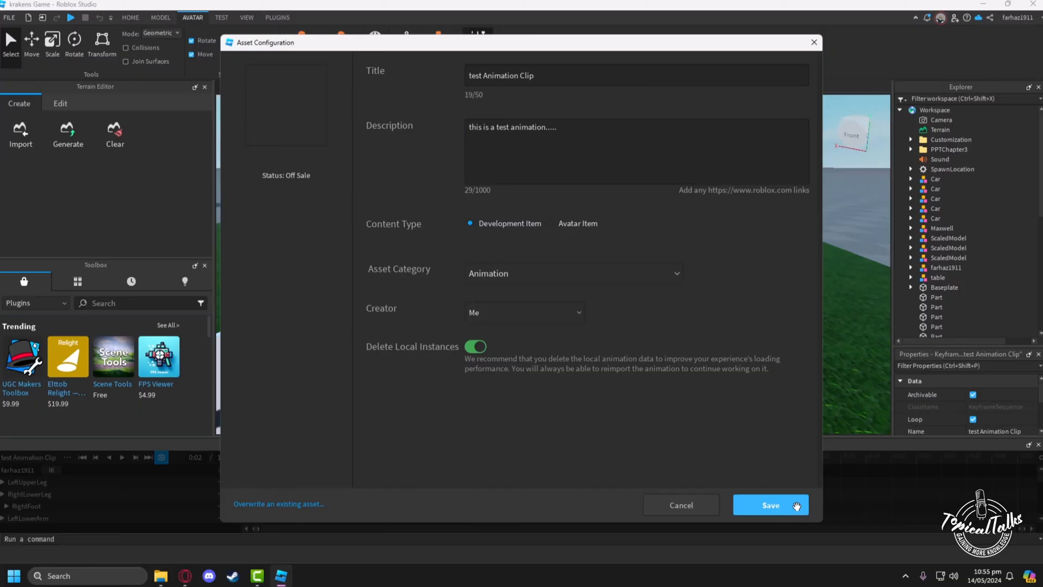
left_click(770, 505)
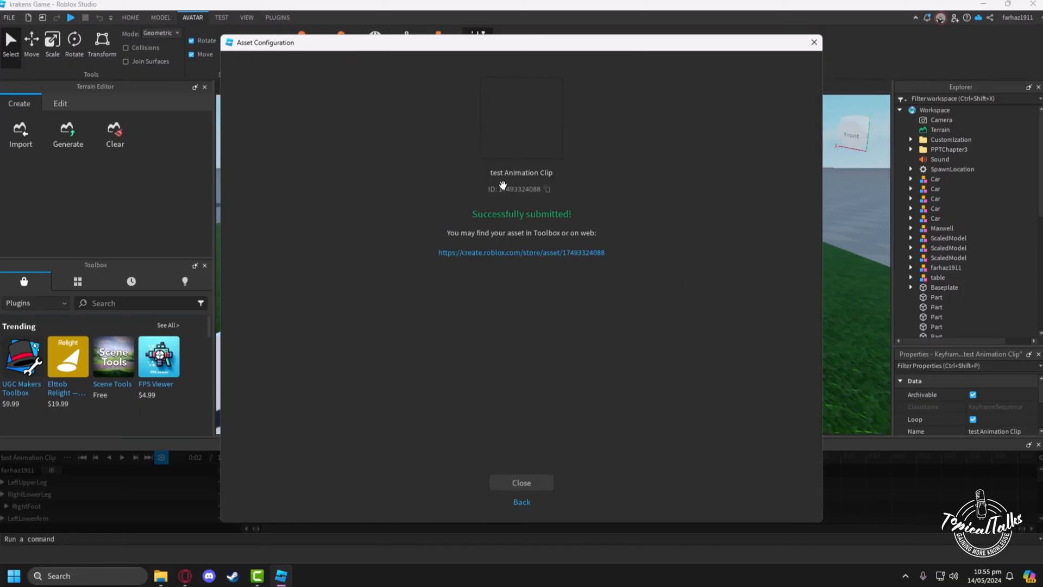
mouse_move(548, 185)
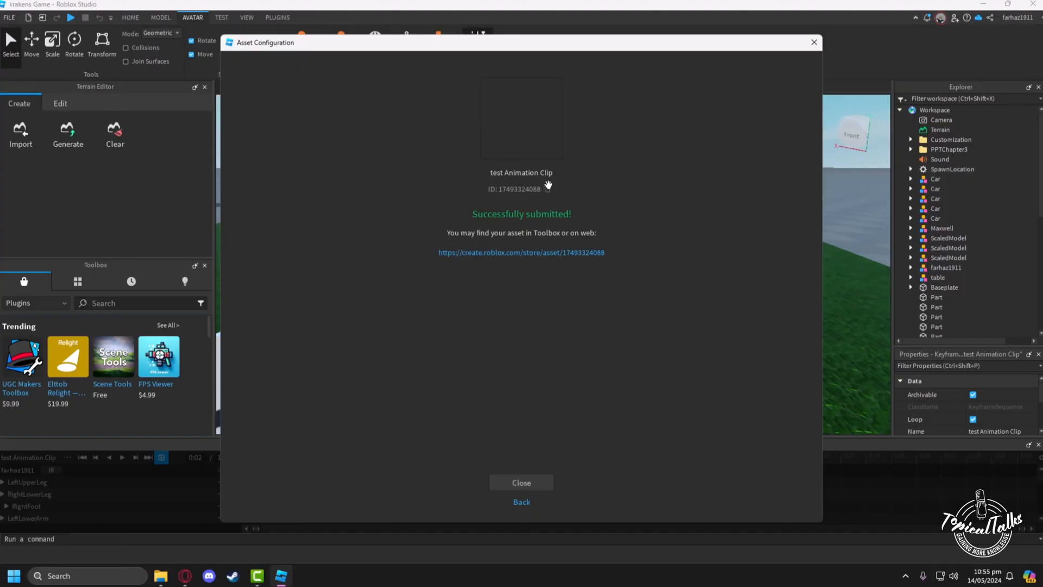
mouse_move(548, 191)
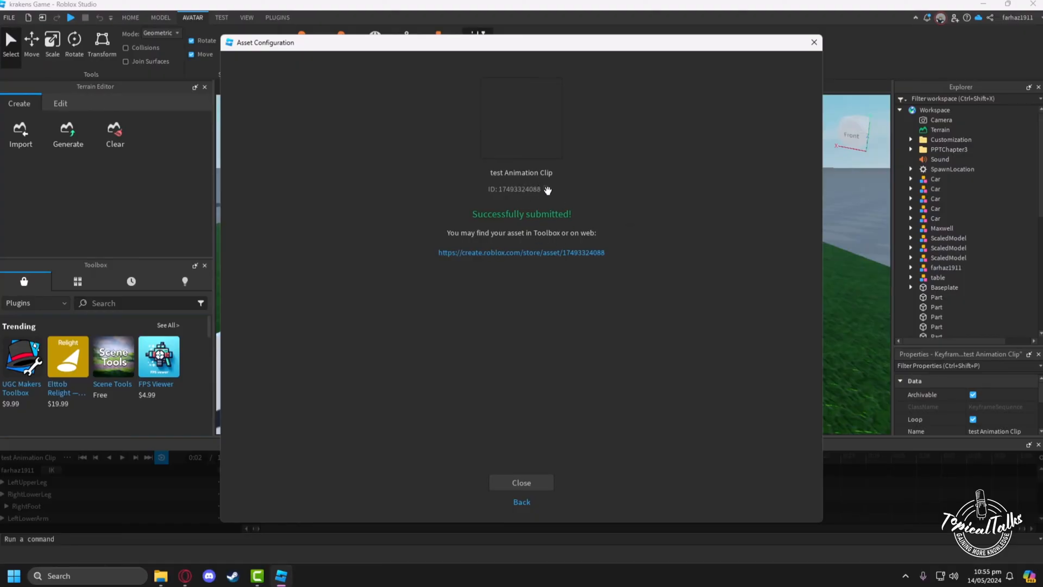
Step: Copy the new animation's asset ID and close the Asset Configuration window
left_click(548, 189)
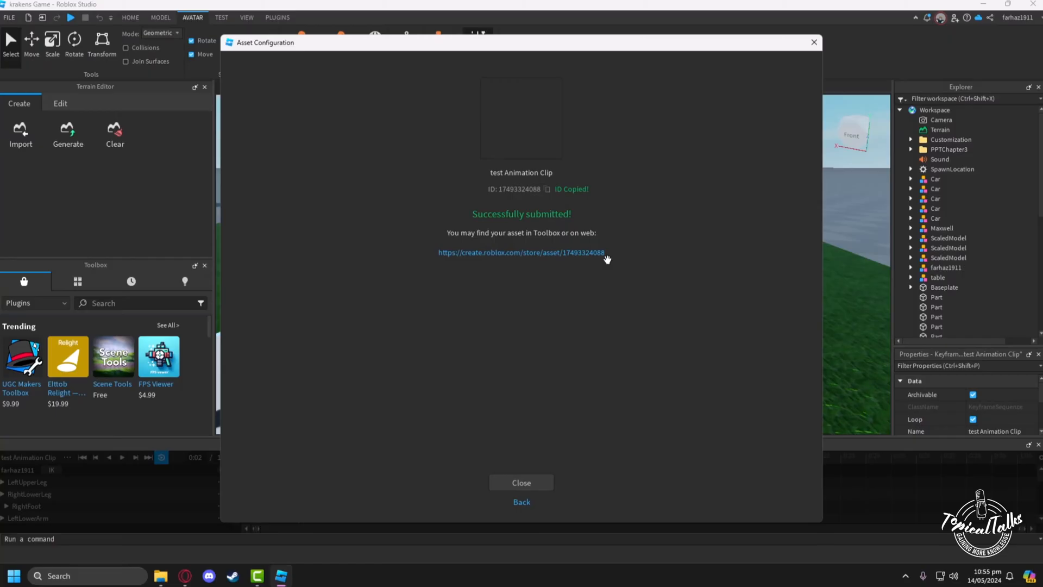
mouse_move(504, 429)
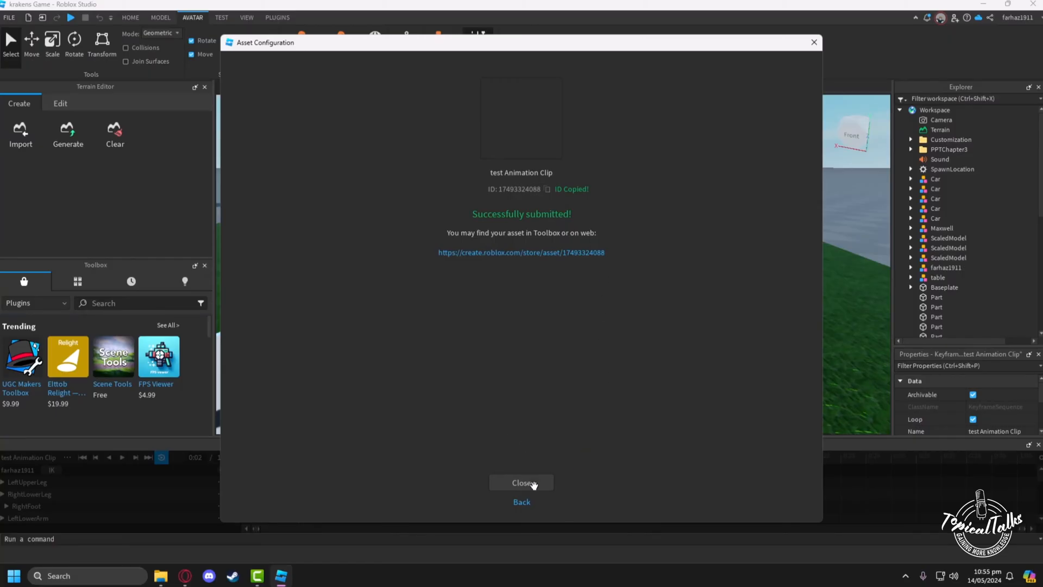
left_click(521, 482)
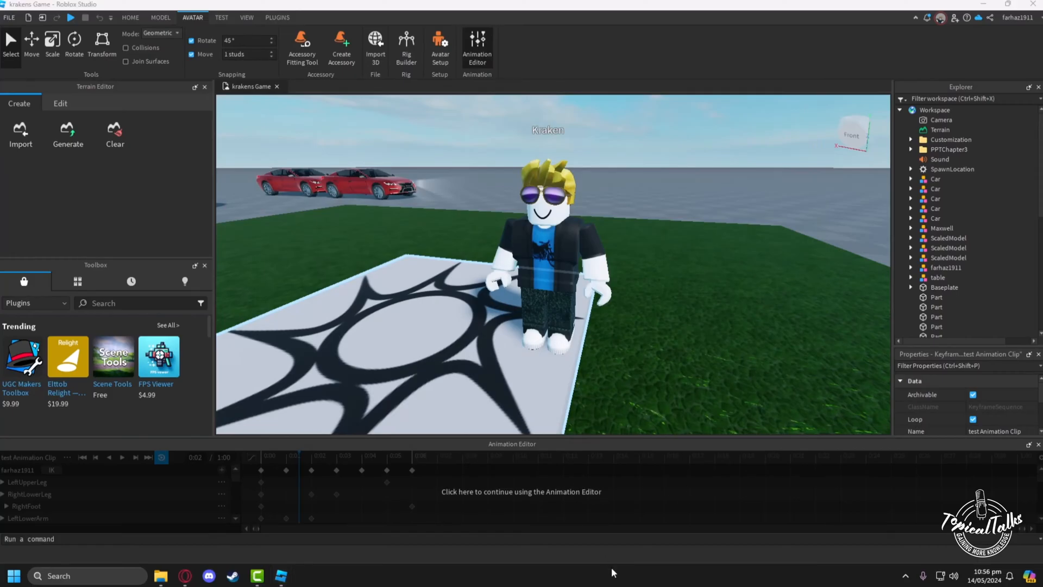